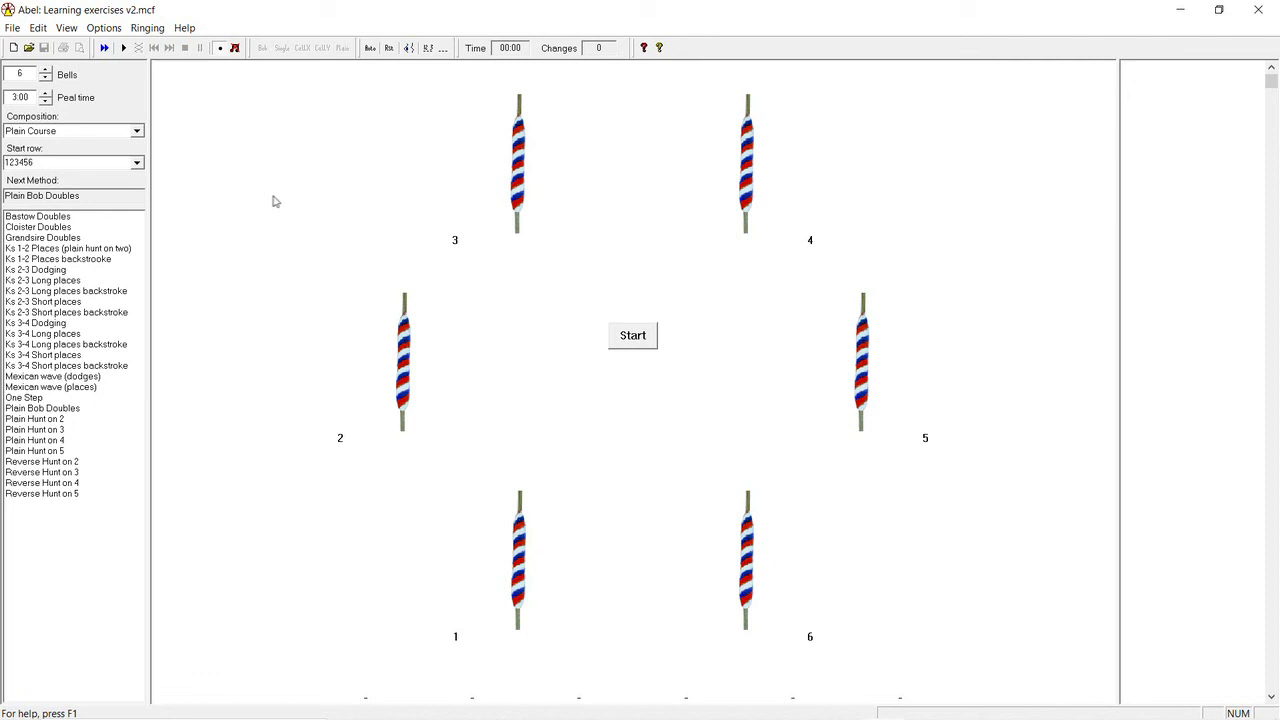
{"action": "mouse_move", "coordinate": [164, 104]}
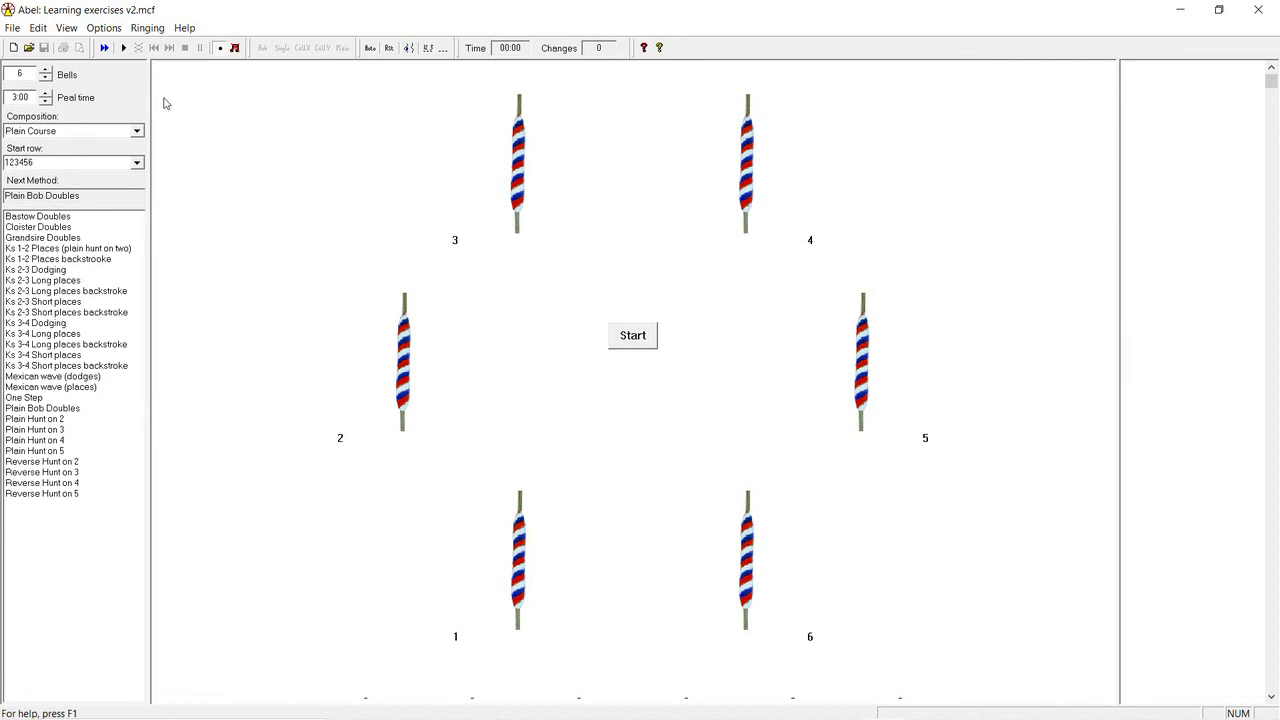
- Choose Moving Ringers as the Bell Pictures in Screen/Print Options
{"action": "left_click", "coordinate": [104, 28]}
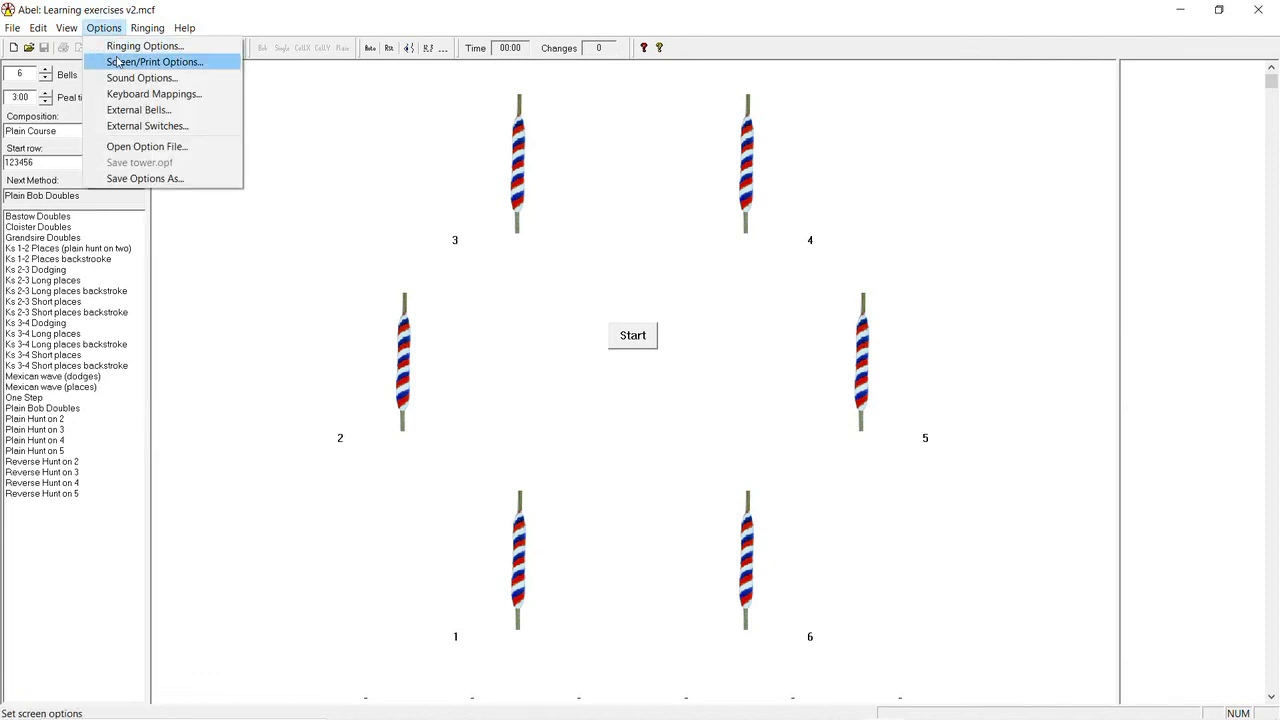
{"action": "left_click", "coordinate": [154, 62]}
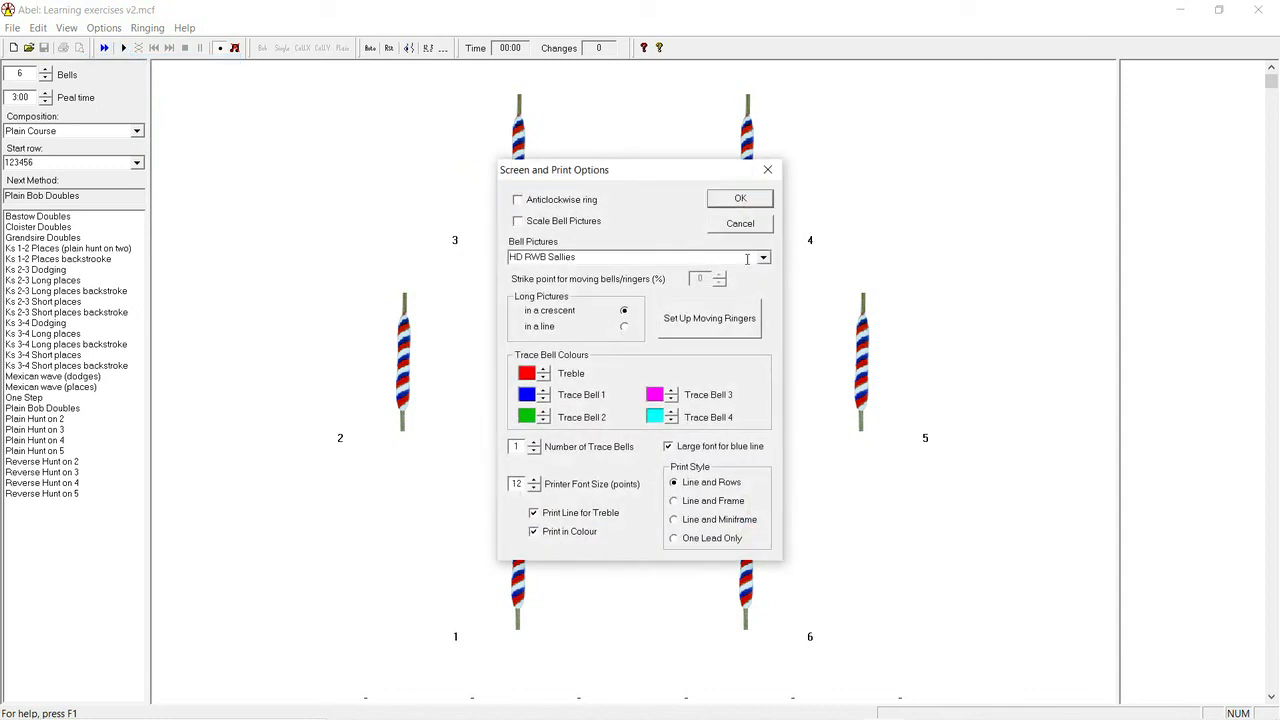
{"action": "left_click", "coordinate": [764, 256]}
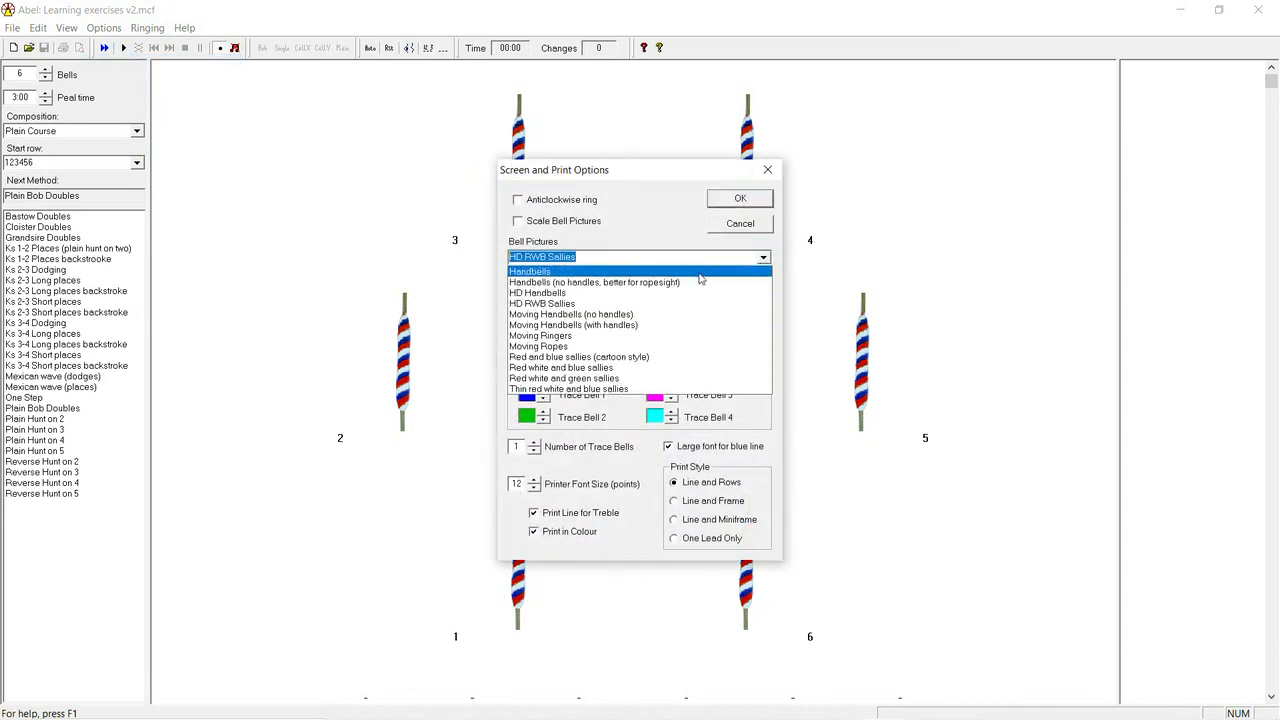
{"action": "left_click", "coordinate": [540, 336]}
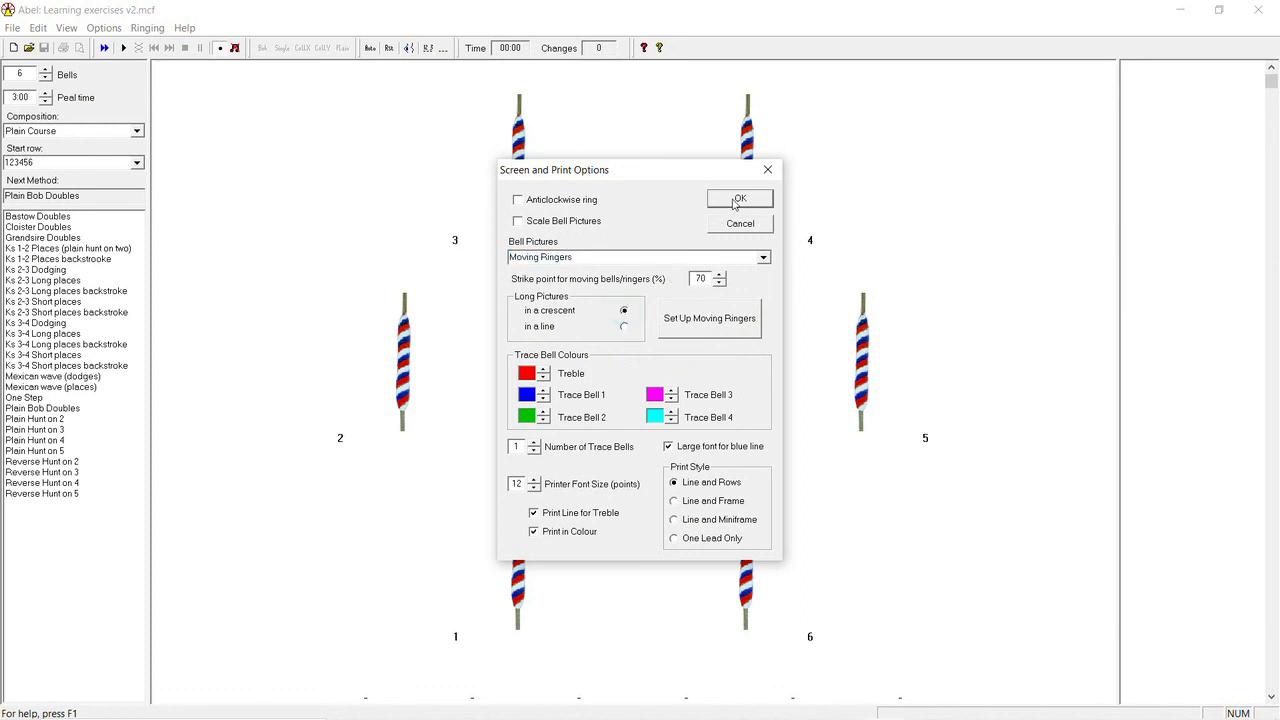
- Confirm moving ringers, then set Long Pictures to 'in a line' and confirm
{"action": "left_click", "coordinate": [740, 198]}
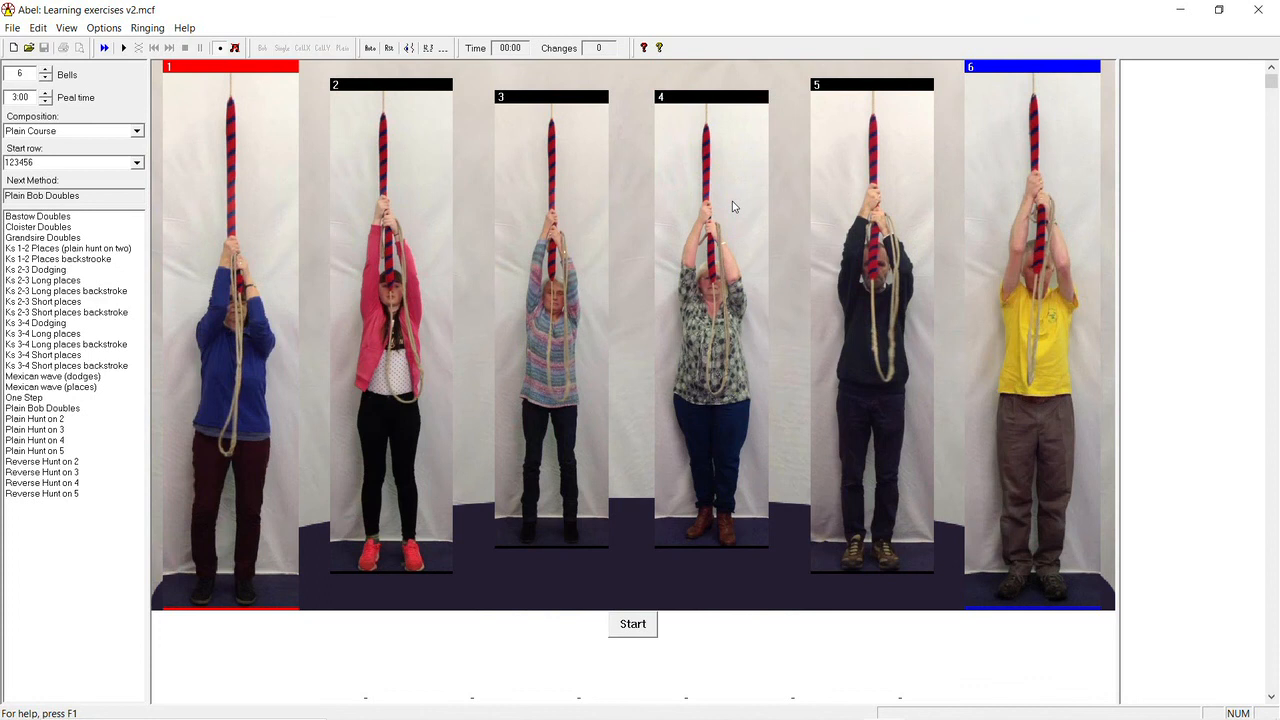
{"action": "mouse_move", "coordinate": [686, 204]}
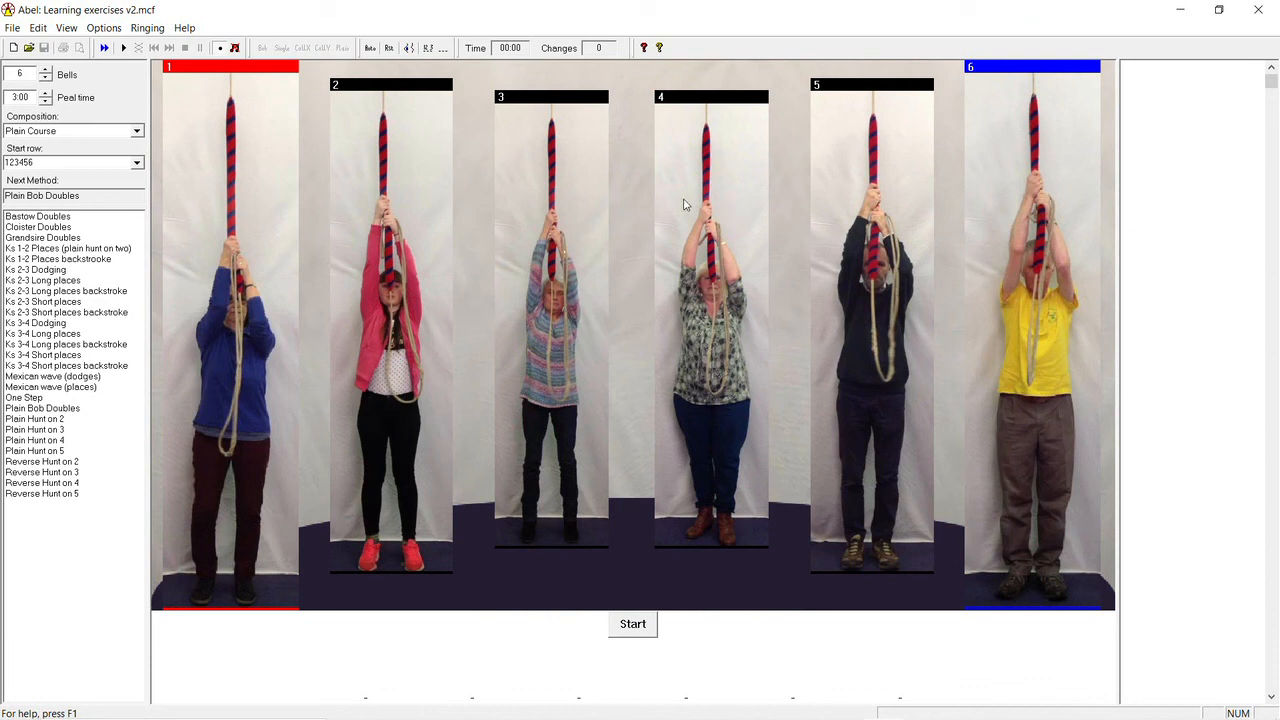
{"action": "left_click", "coordinate": [104, 28]}
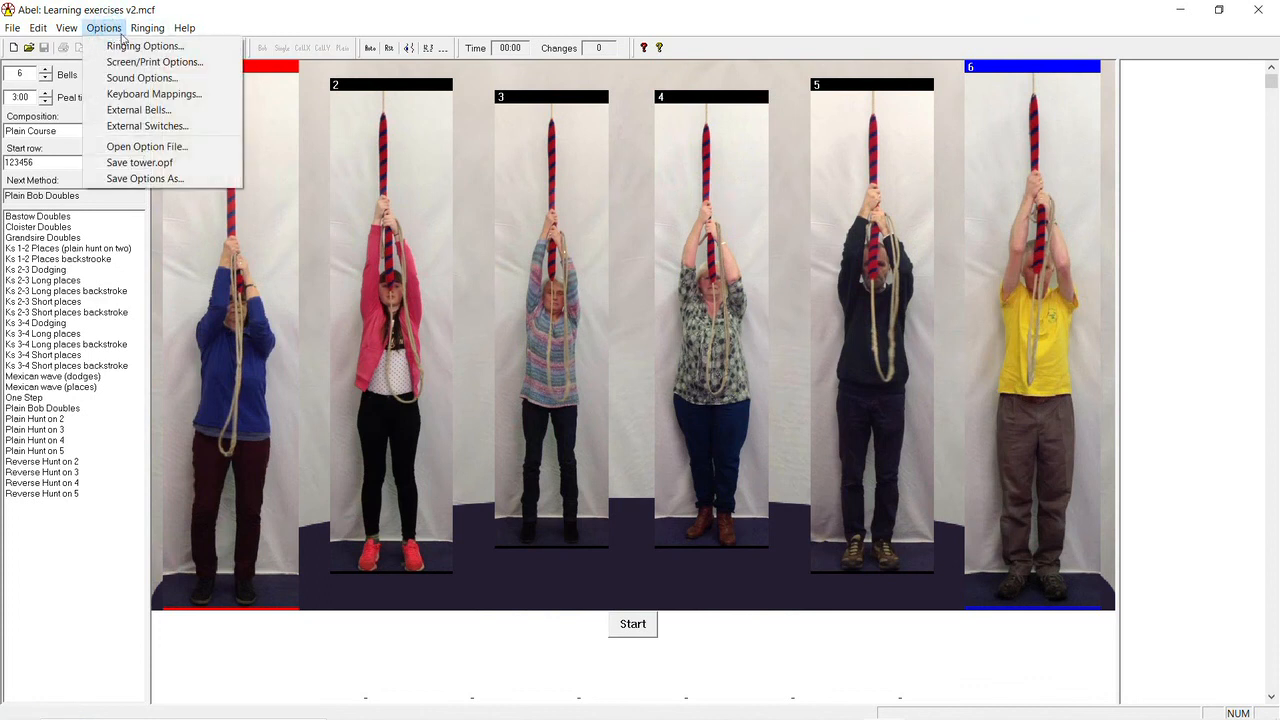
{"action": "left_click", "coordinate": [154, 60]}
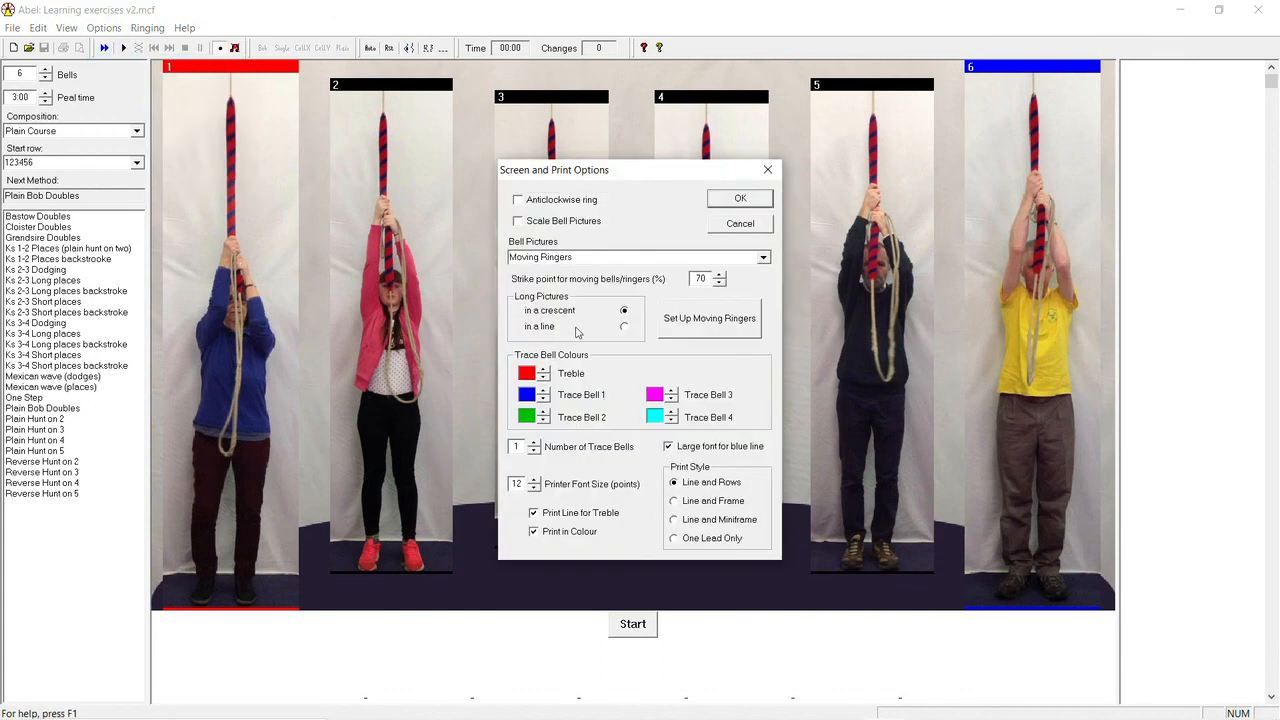
{"action": "left_click", "coordinate": [624, 328]}
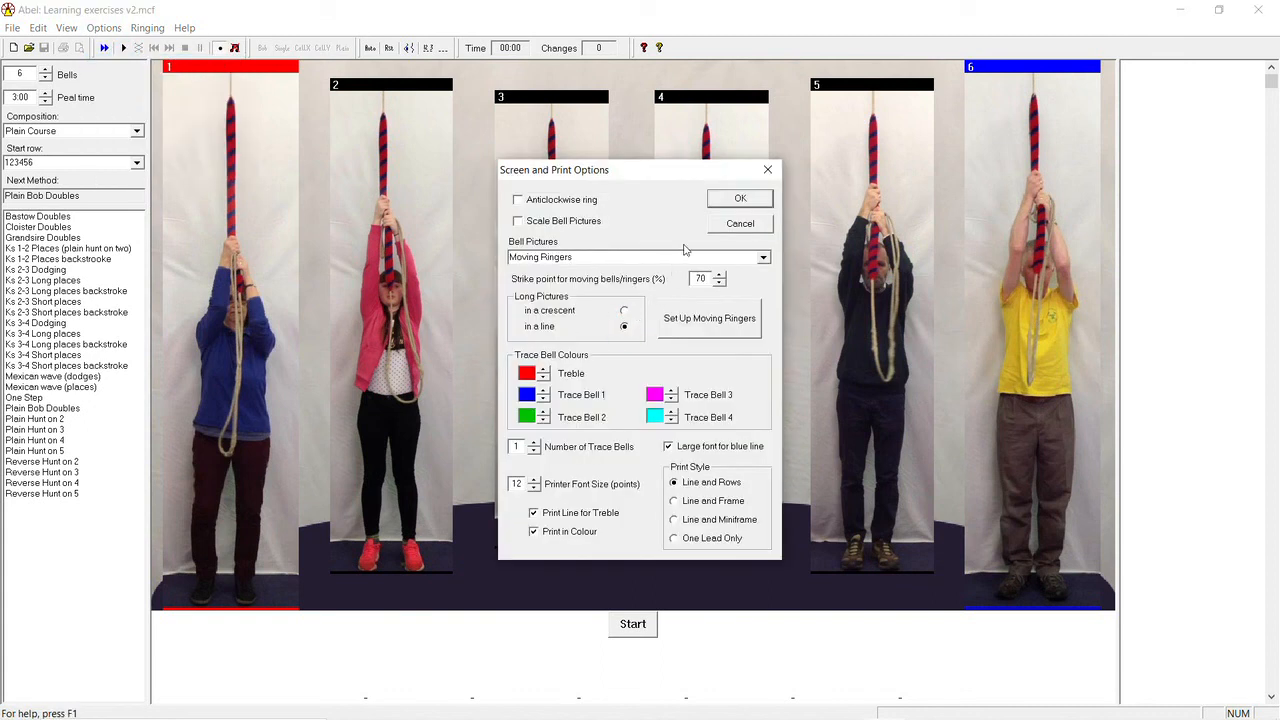
{"action": "left_click", "coordinate": [740, 198]}
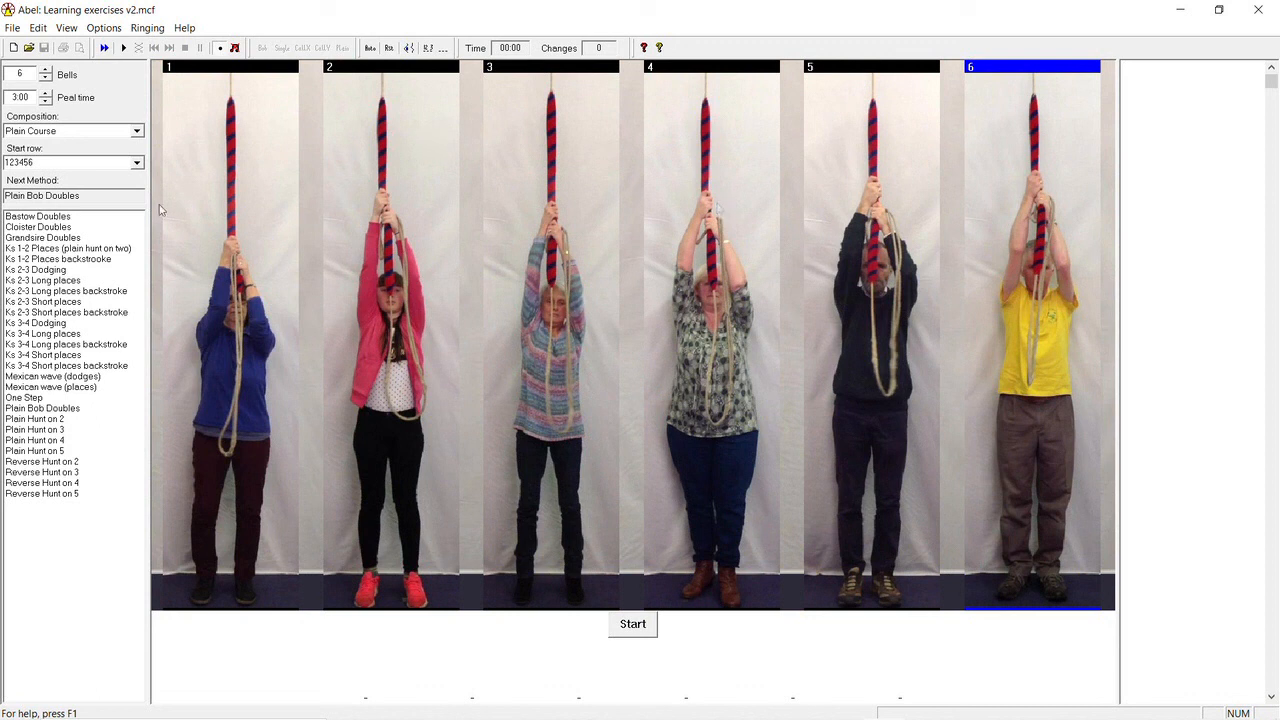
- Select Plain Hunt on 4 so the band shows five ringers in a line
{"action": "left_click", "coordinate": [66, 28]}
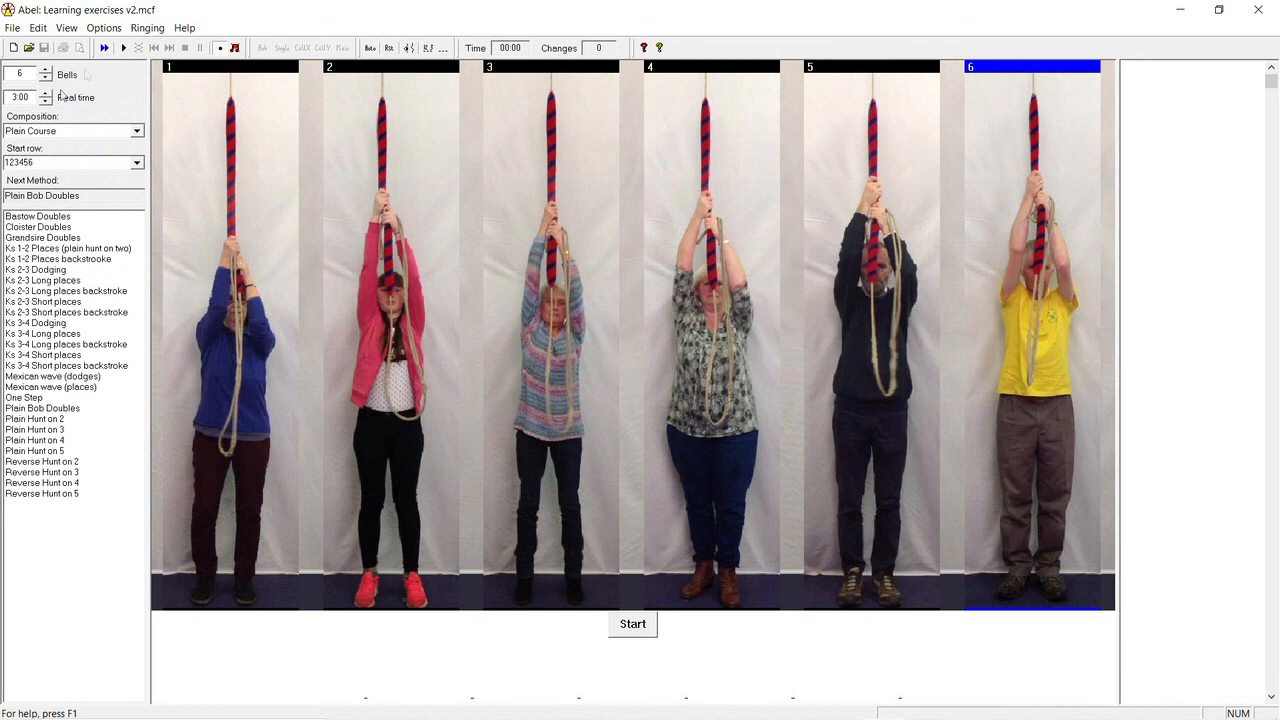
{"action": "left_click", "coordinate": [148, 28]}
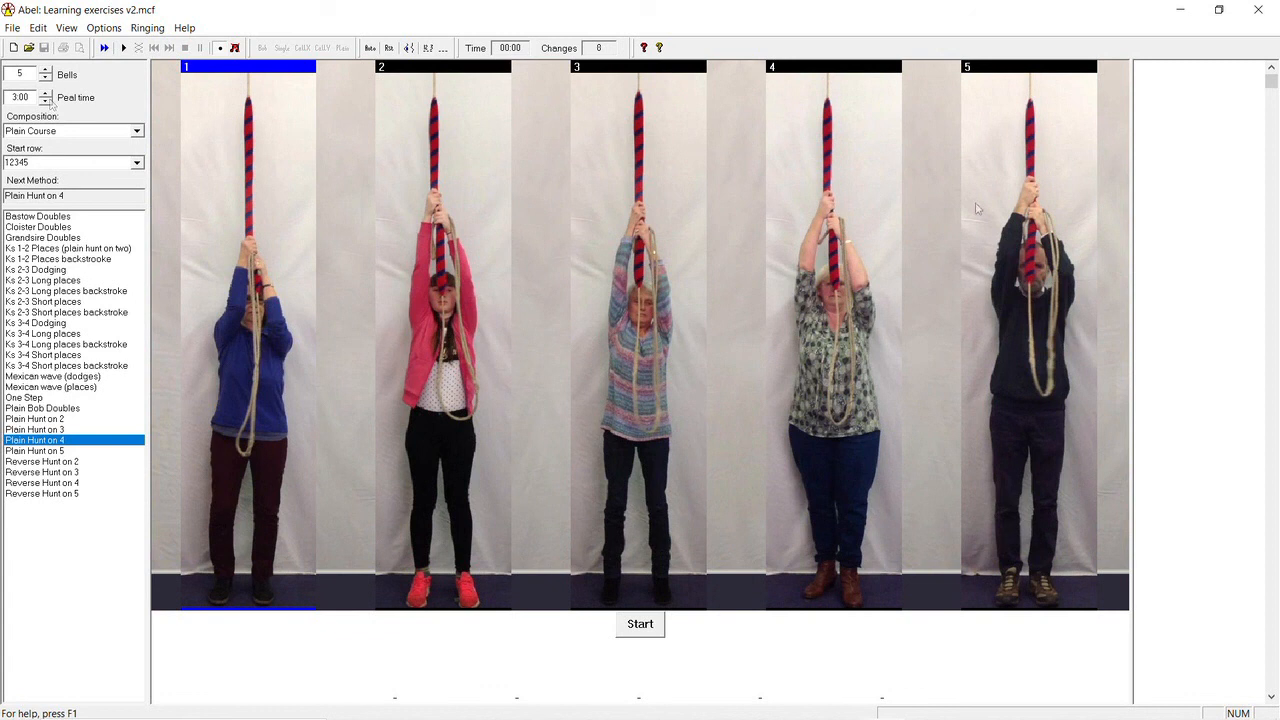
- Follow bell 5, ring Plain Hunt on 4 until it stops, then pick Cloister Doubles
{"action": "left_click", "coordinate": [1028, 66]}
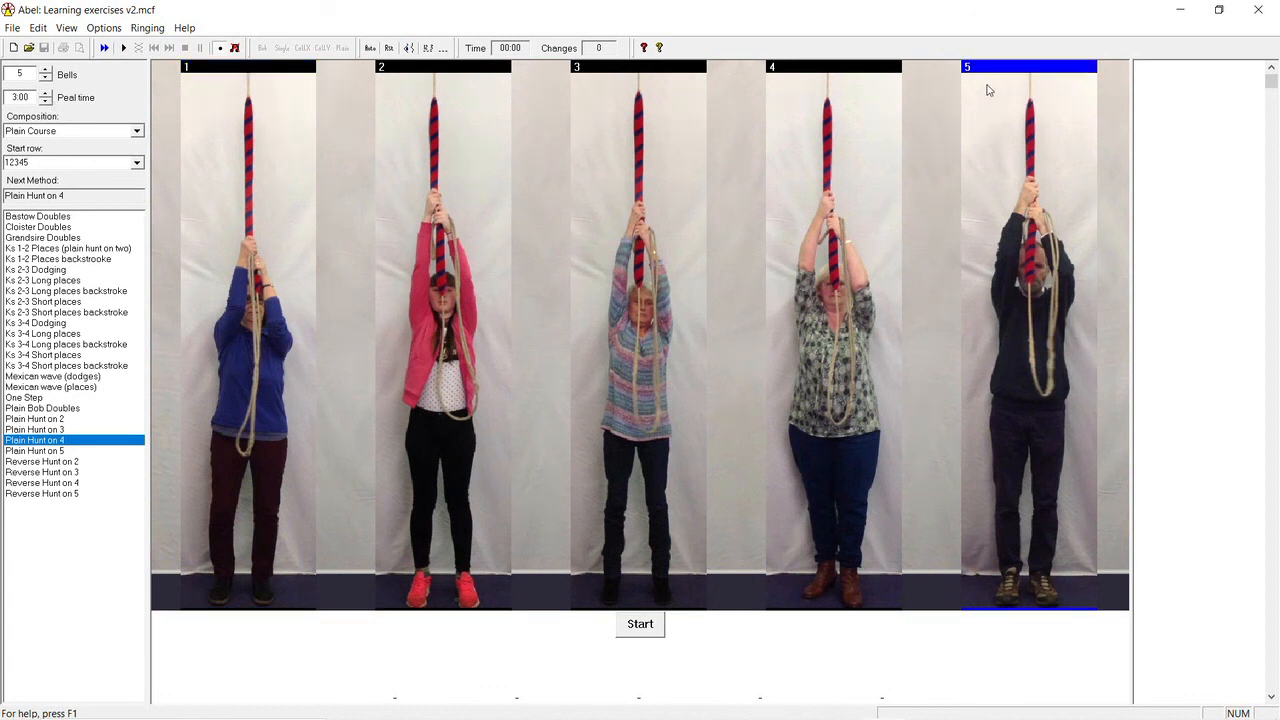
{"action": "left_click", "coordinate": [640, 624]}
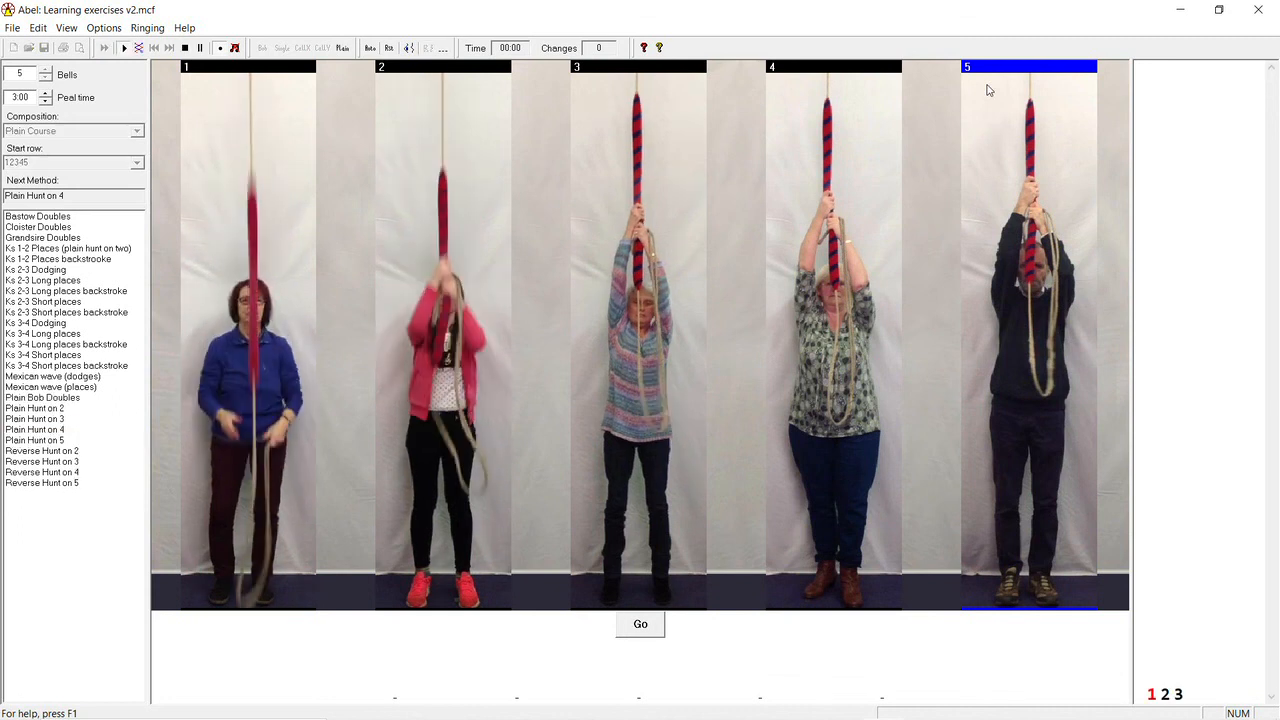
{"action": "left_click", "coordinate": [640, 624]}
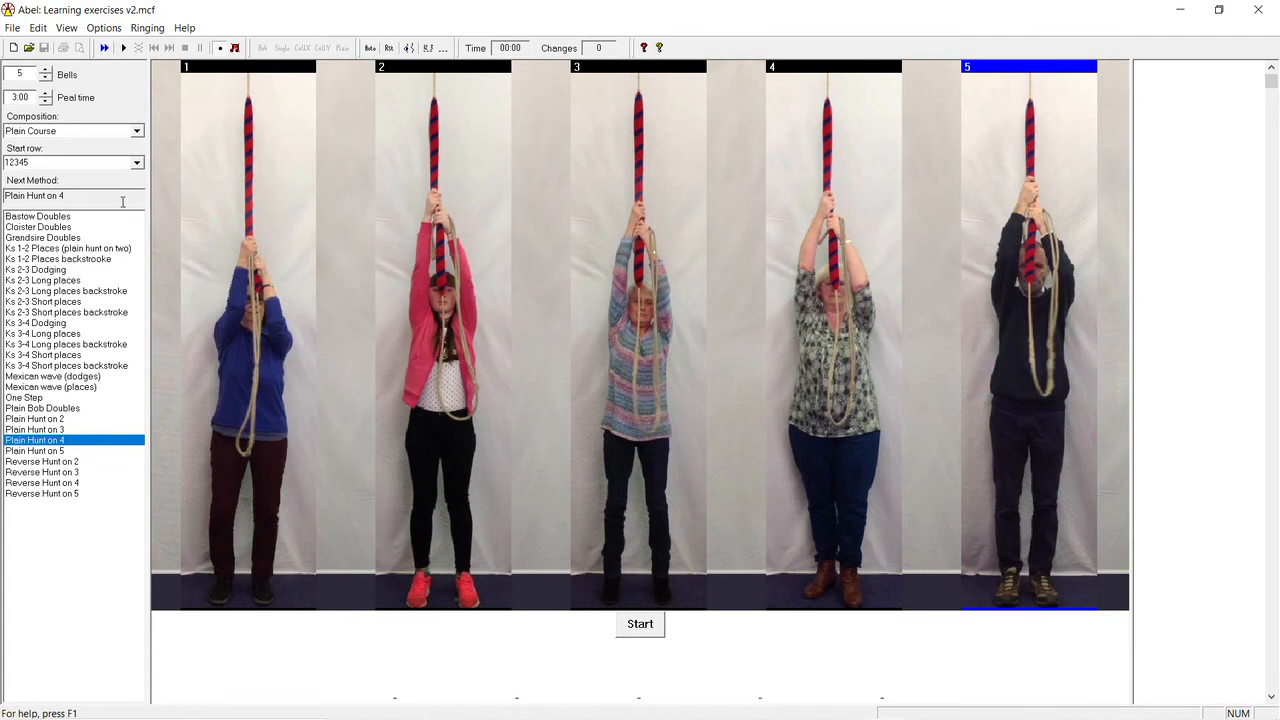
{"action": "left_click", "coordinate": [38, 226]}
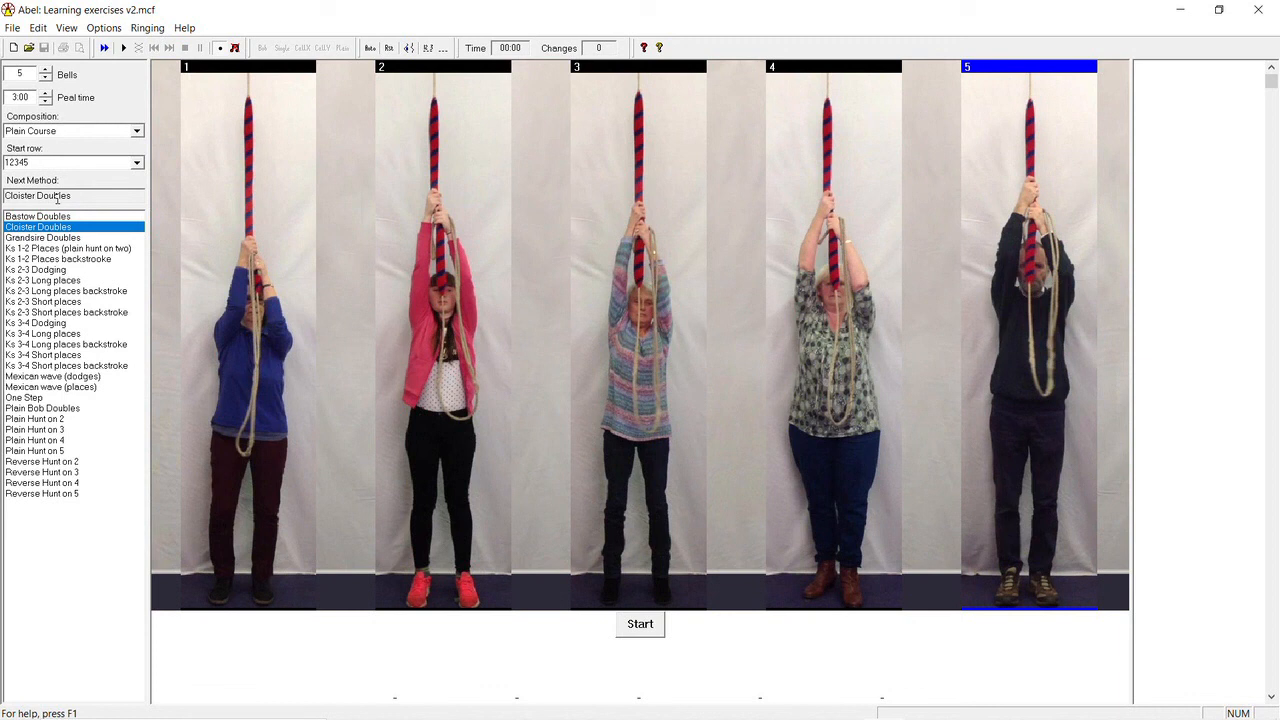
- Load Cloister Doubles onto six bells and follow bell 6
{"action": "left_click", "coordinate": [46, 70]}
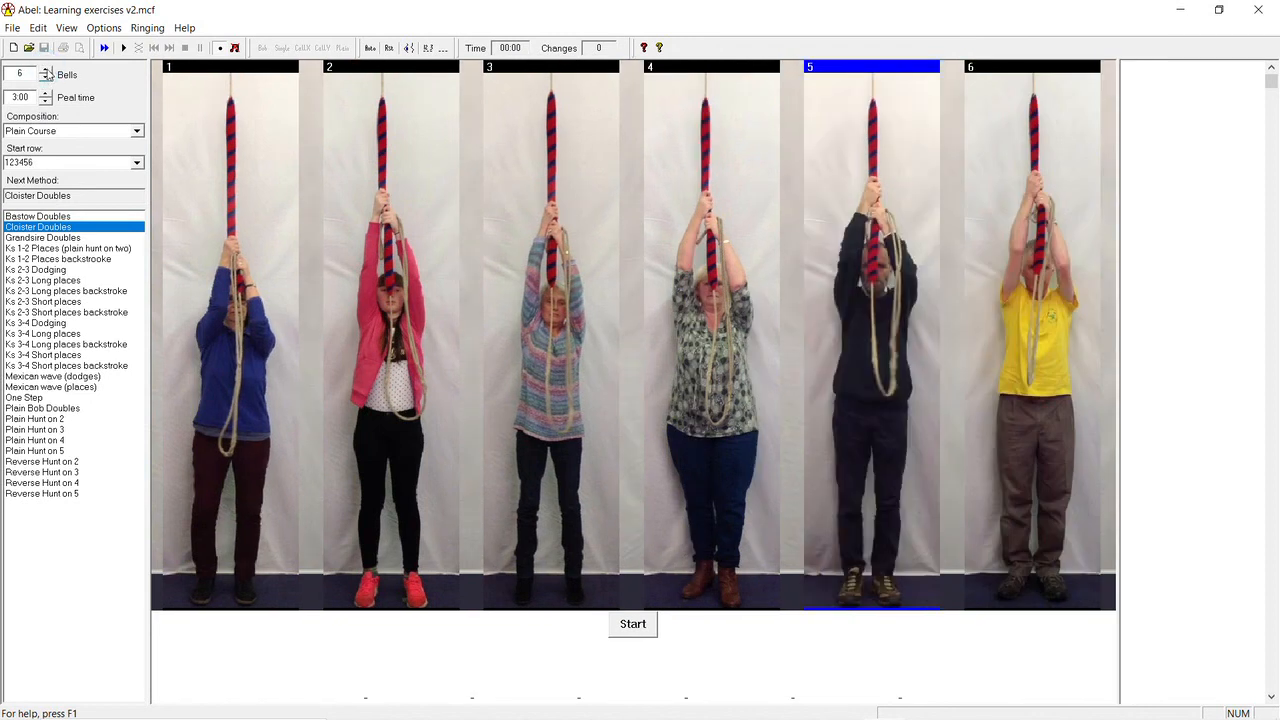
{"action": "left_click", "coordinate": [1032, 68]}
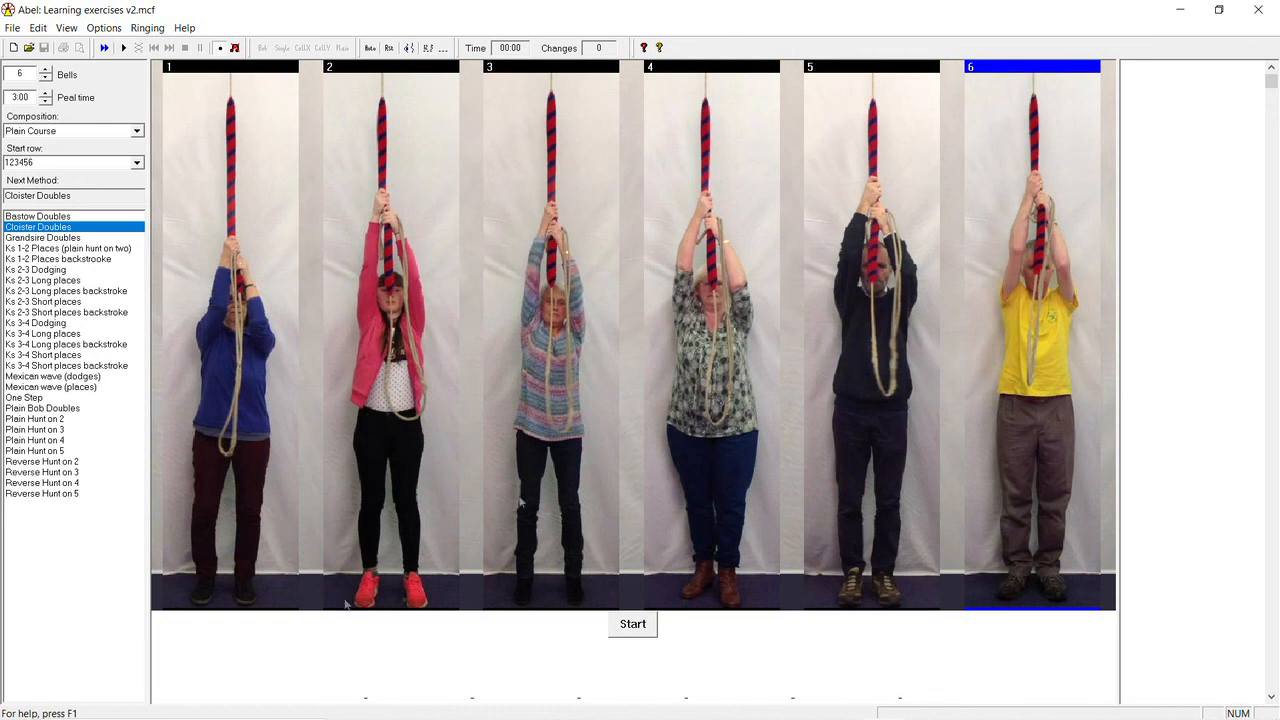
{"action": "mouse_move", "coordinate": [520, 502]}
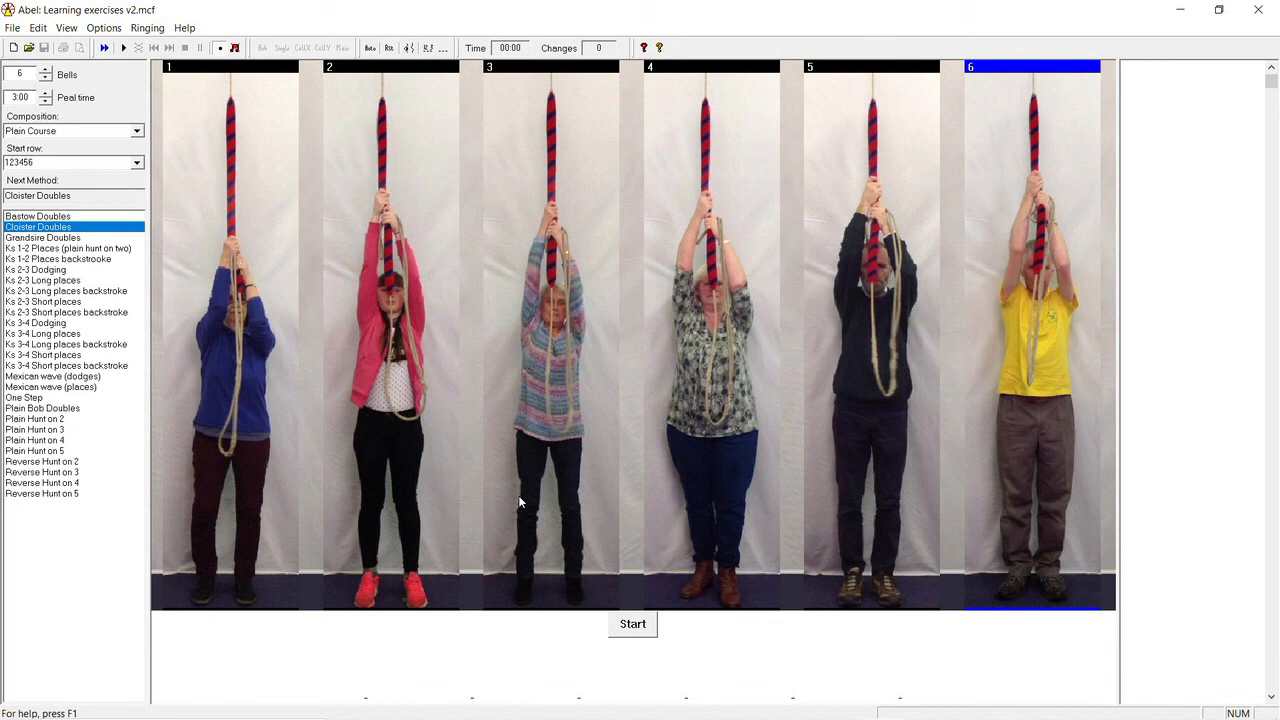
- Ring a plain course of Cloister Doubles, return to rounds and call Stand
{"action": "left_click", "coordinate": [632, 624]}
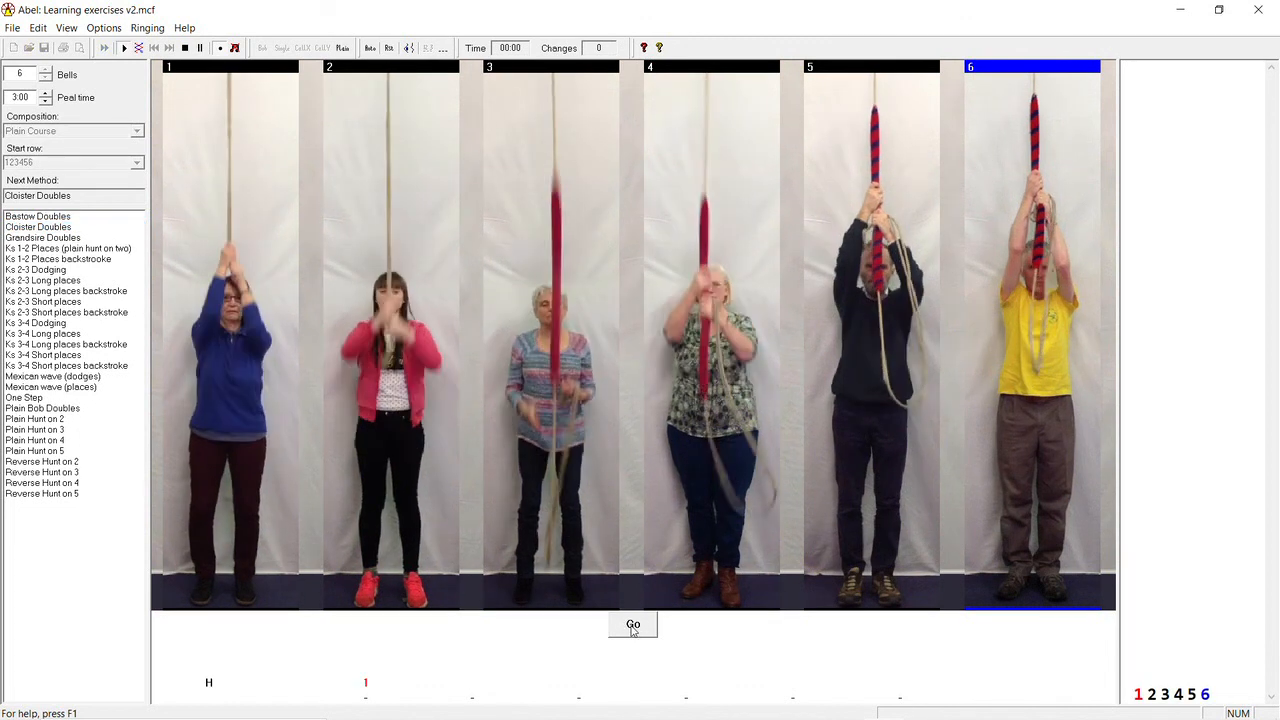
{"action": "left_click", "coordinate": [632, 624]}
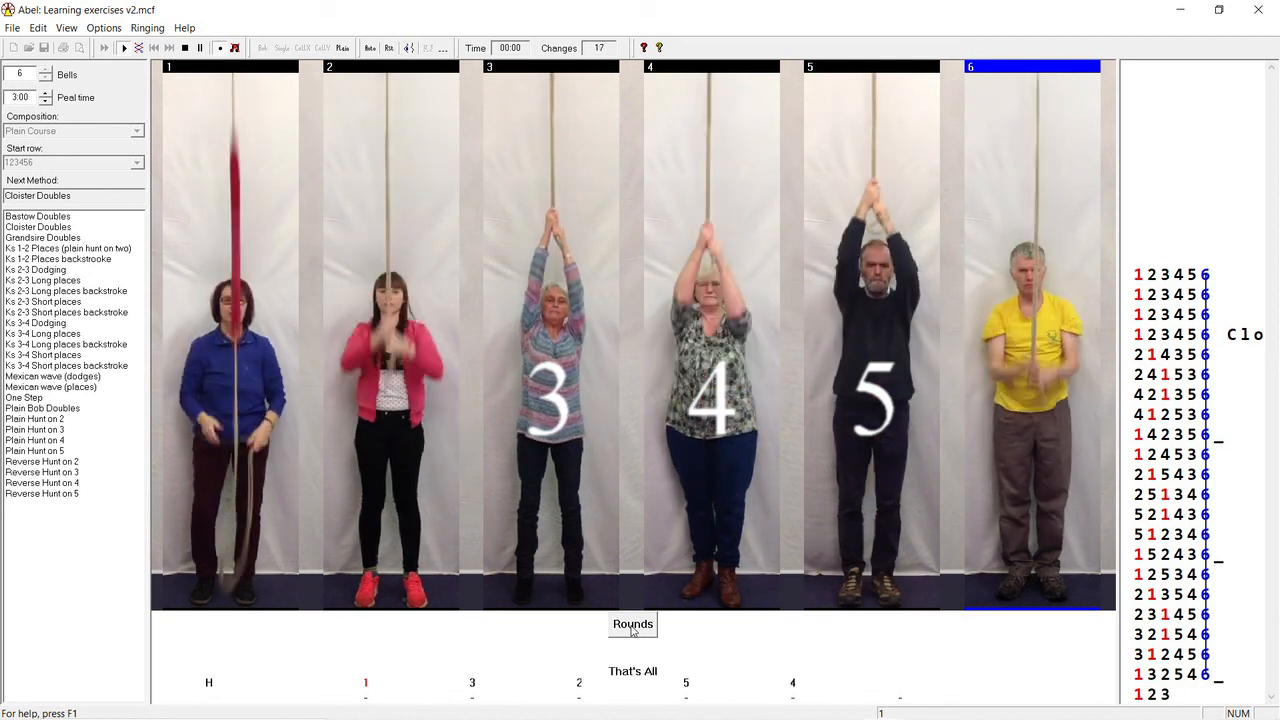
{"action": "left_click", "coordinate": [632, 624]}
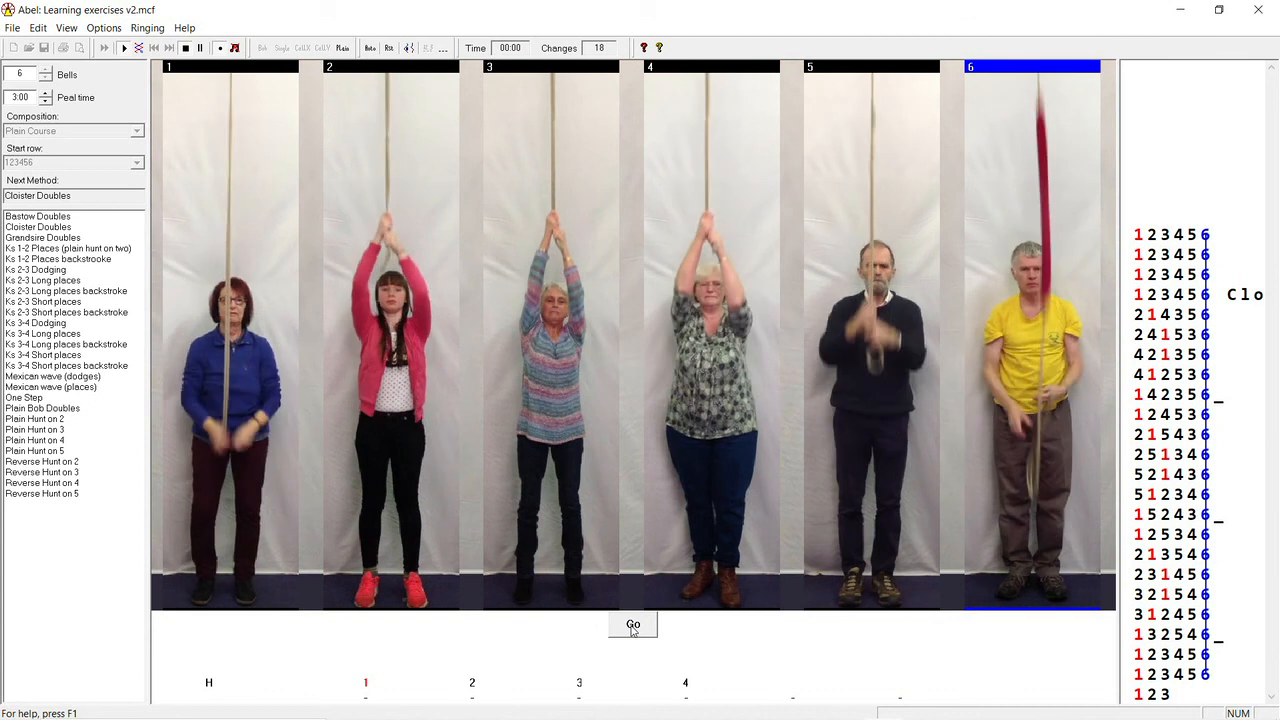
{"action": "left_click", "coordinate": [632, 624]}
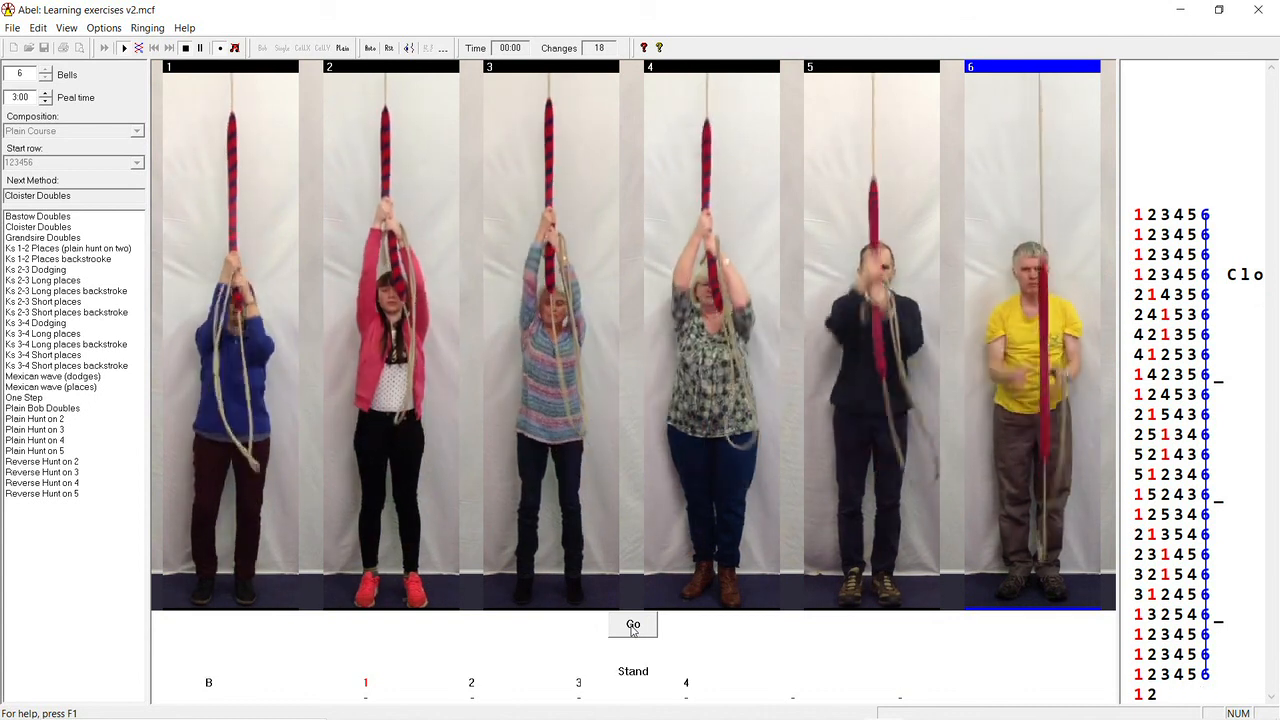
{"action": "left_click", "coordinate": [632, 624]}
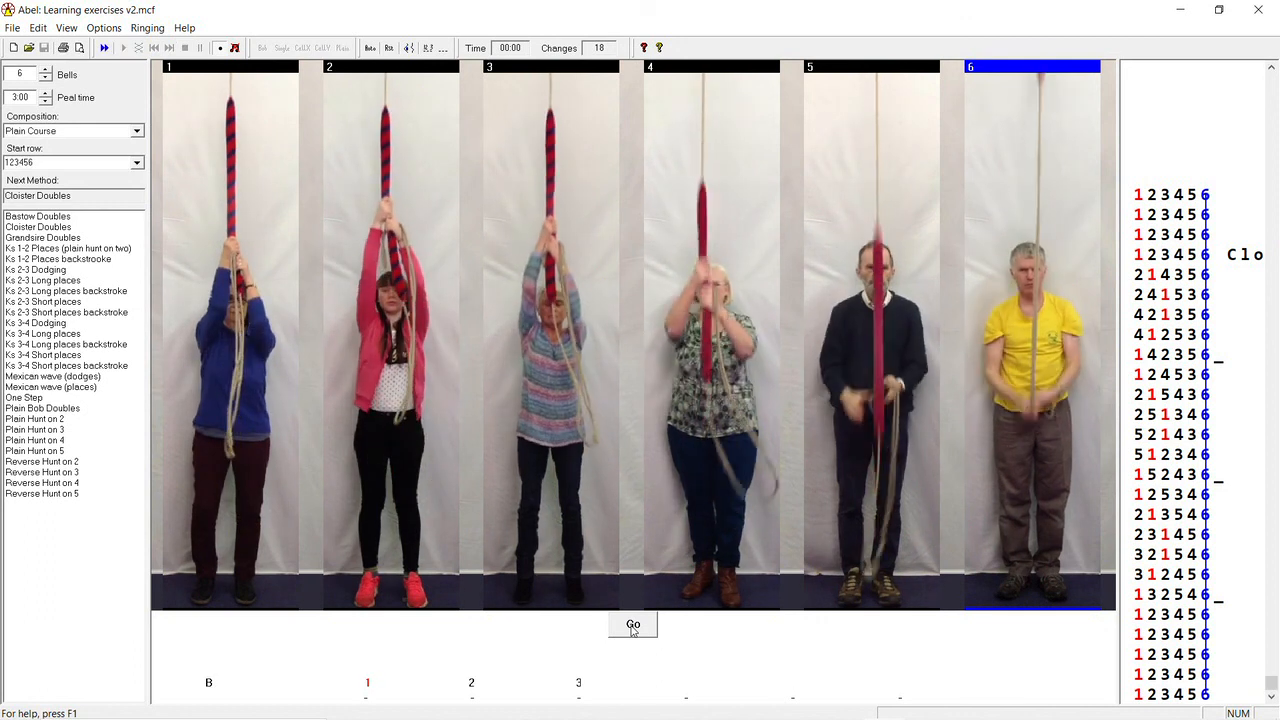
- Wait while all six ringers finish and set their bells
{"action": "left_click", "coordinate": [632, 624]}
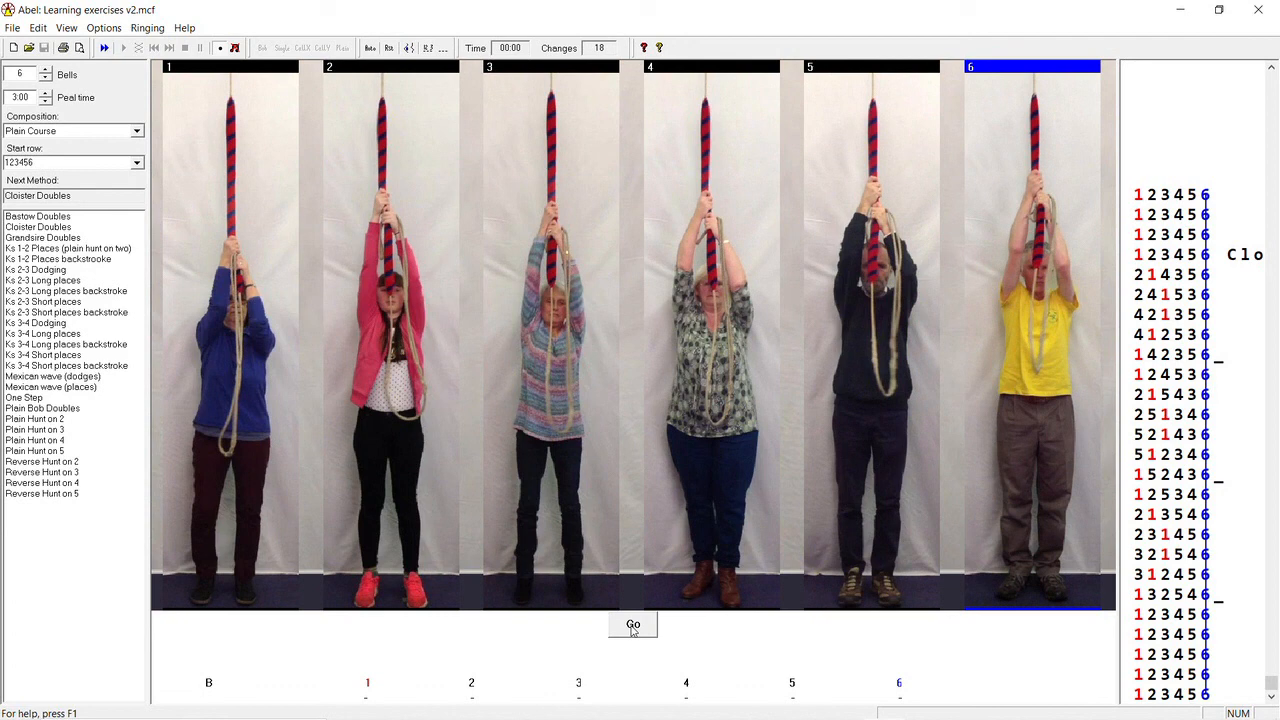
- Select Grandsire Doubles in the method list as the next method
{"action": "left_click", "coordinate": [44, 236]}
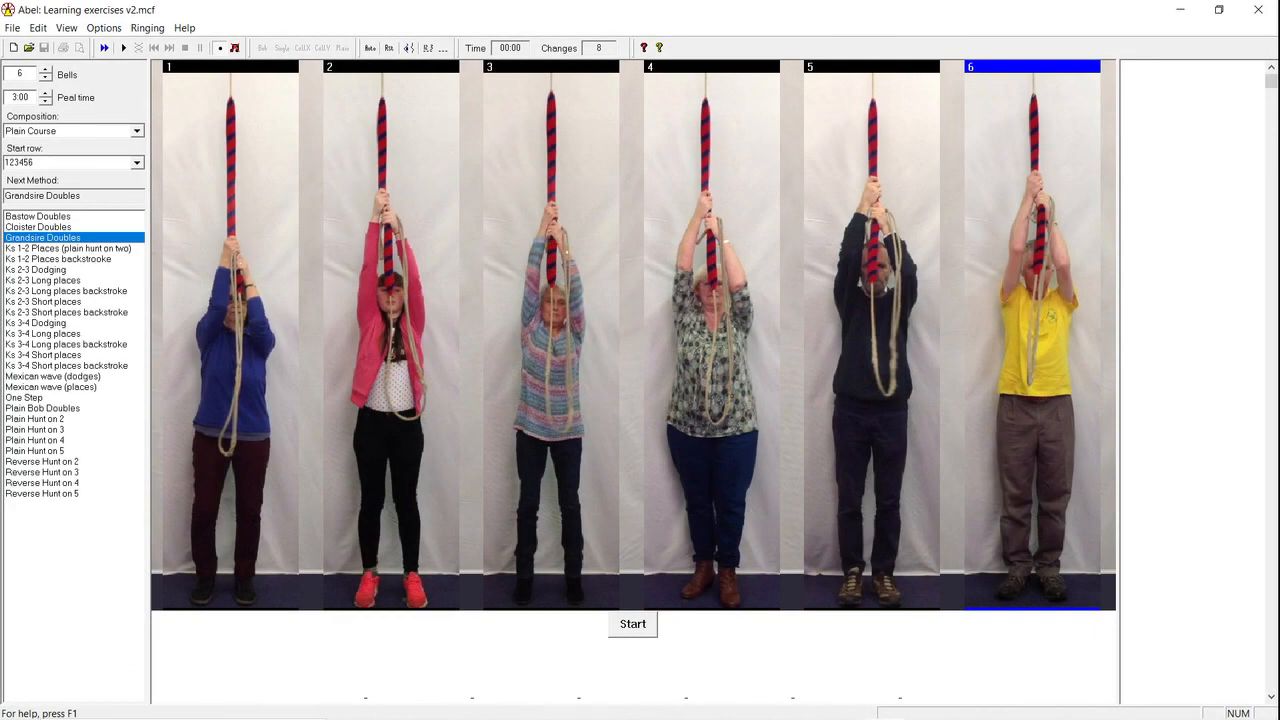